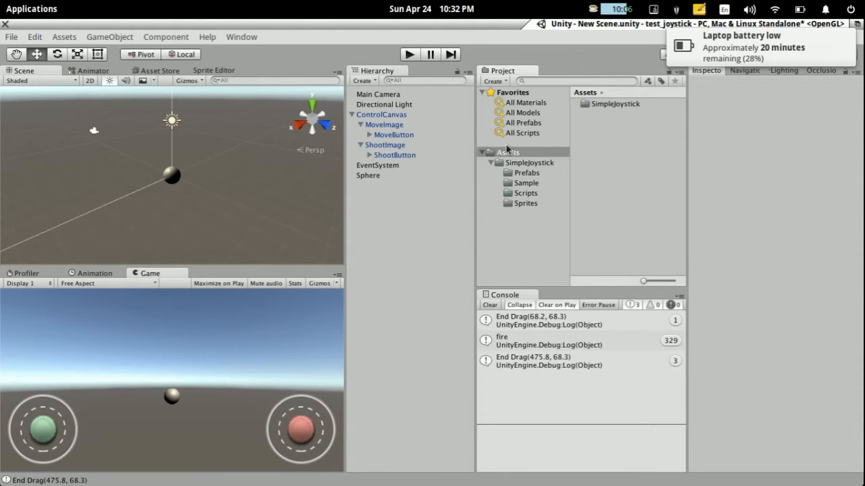
pyautogui.moveTo(597, 148)
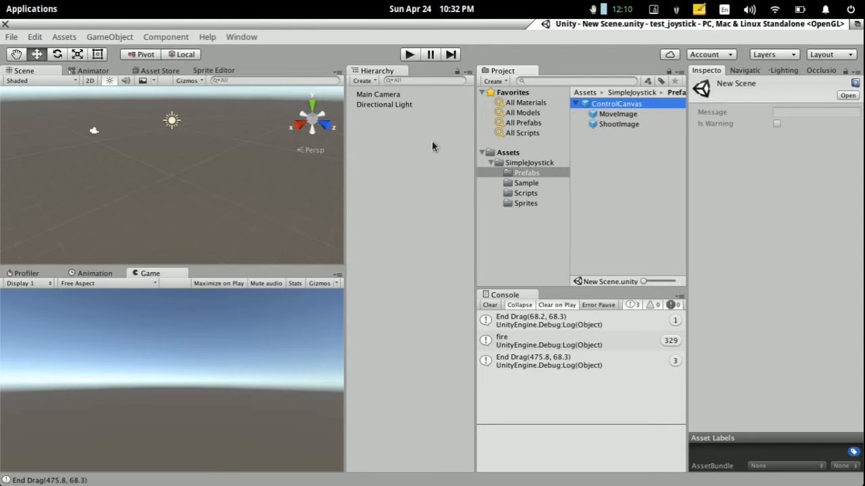
# Step: Place the ControlCanvas prefab from the Prefabs folder into the Hierarchy
pyautogui.click(616, 103)
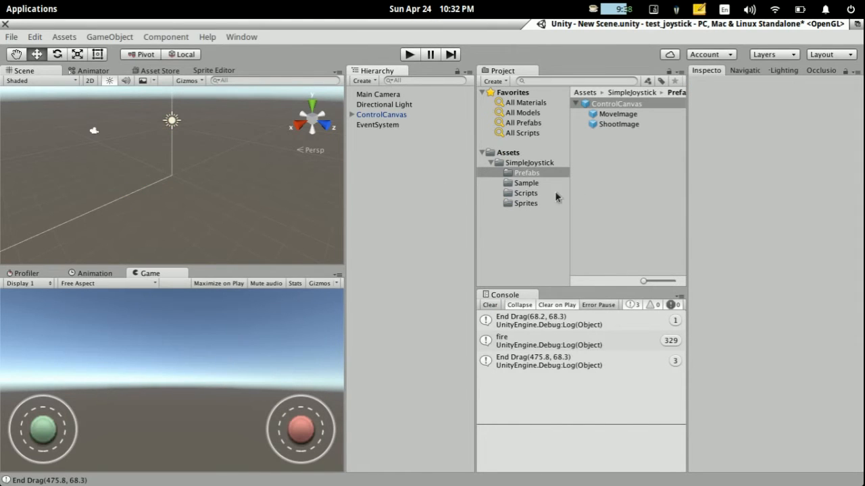
pyautogui.moveTo(397, 154)
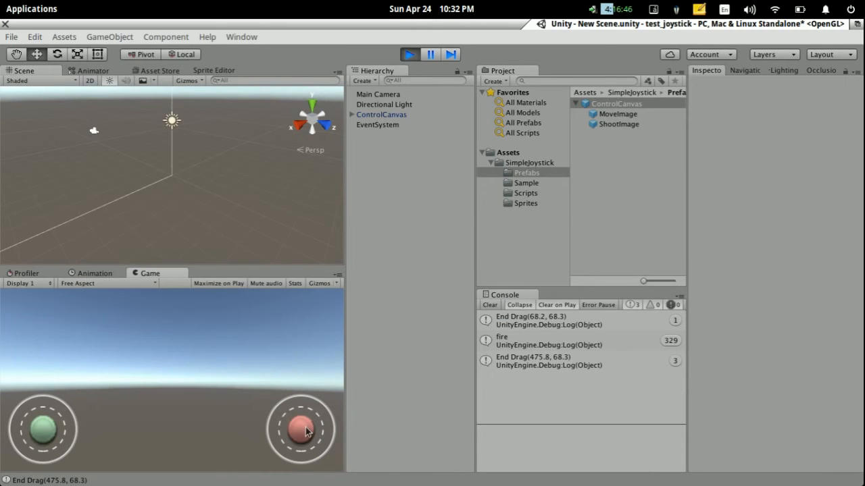
# Step: Clear the Console log and push the right joystick in the Game view to test it
pyautogui.click(489, 306)
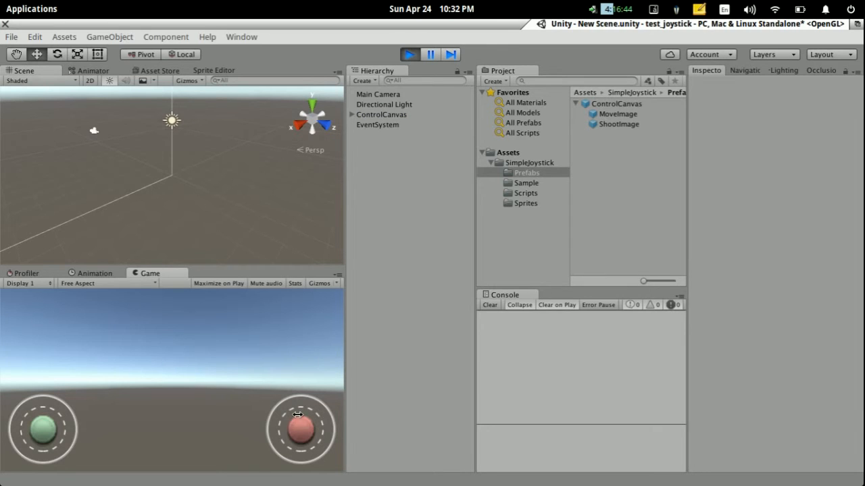
pyautogui.moveTo(297, 415); pyautogui.dragTo(300, 430)
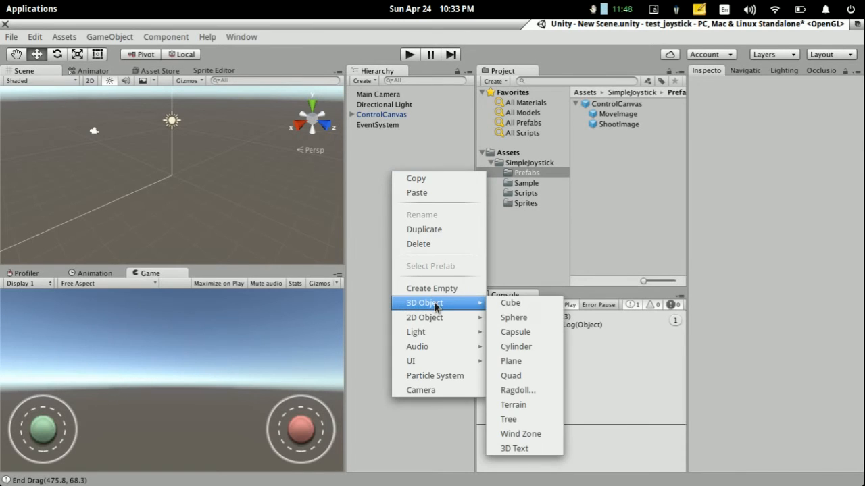
pyautogui.moveTo(524, 346)
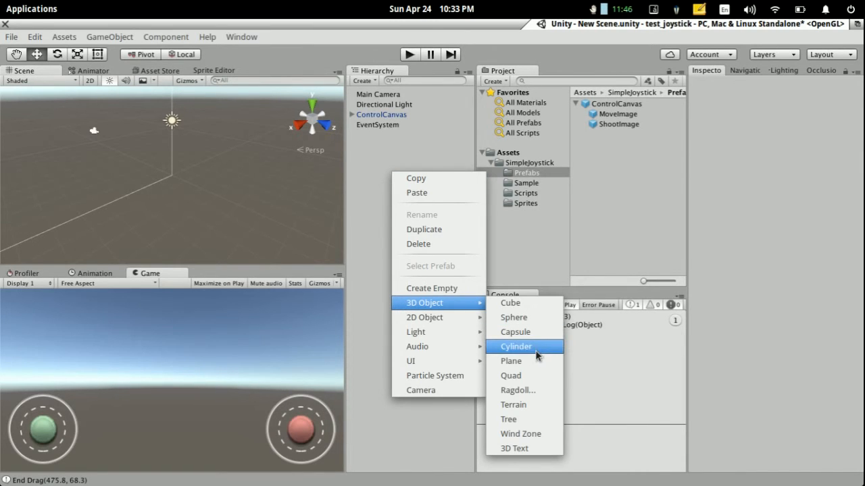
pyautogui.moveTo(515, 333)
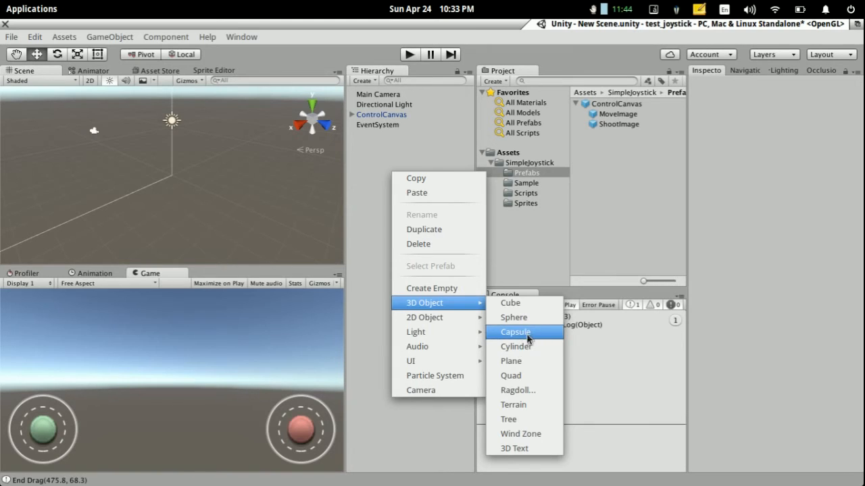
# Step: Create a Capsule 3D object from the Hierarchy context menu
pyautogui.click(515, 332)
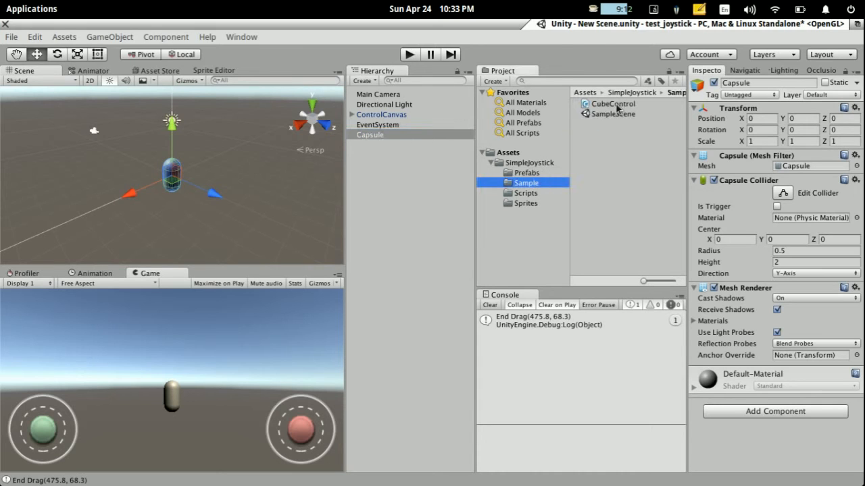
# Step: Attach the CubeControl script from the Sample folder to the Capsule
pyautogui.click(613, 103)
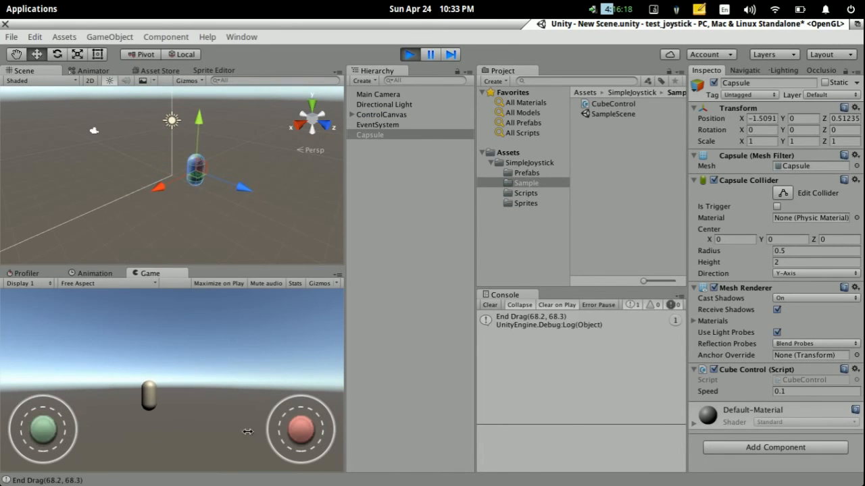
# Step: Work the right joystick in Play mode to turn the capsule and fire
pyautogui.click(300, 429)
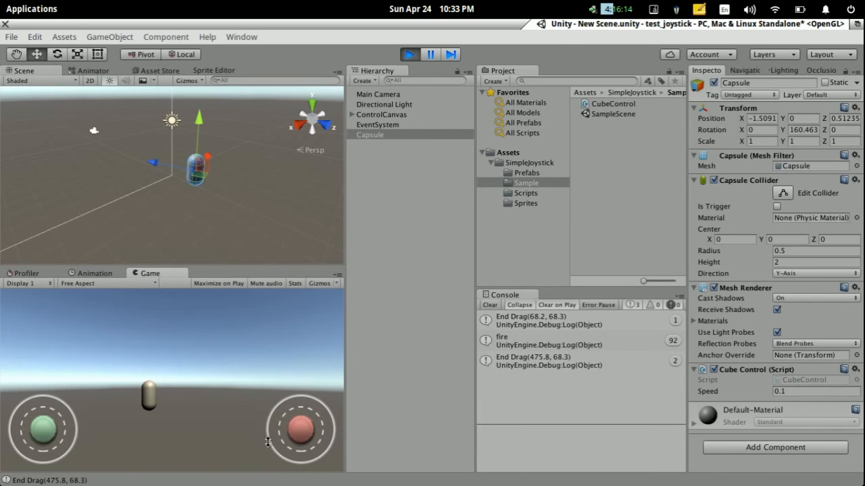
pyautogui.moveTo(300, 430); pyautogui.dragTo(308, 419)
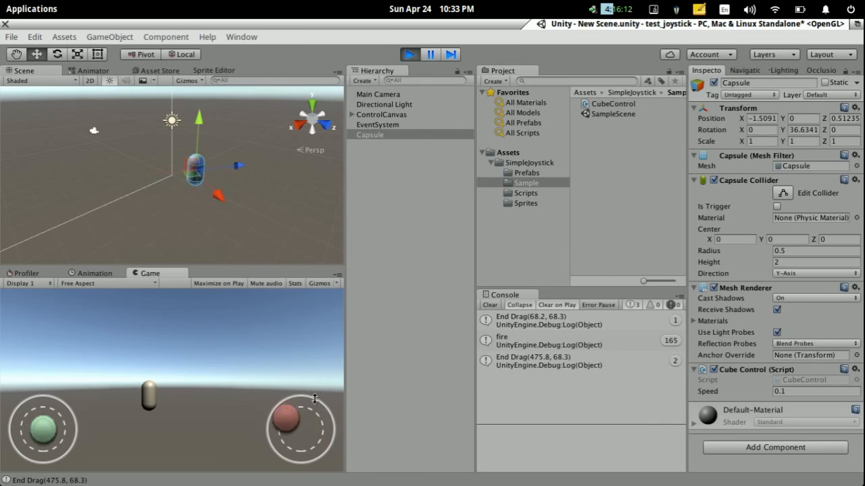